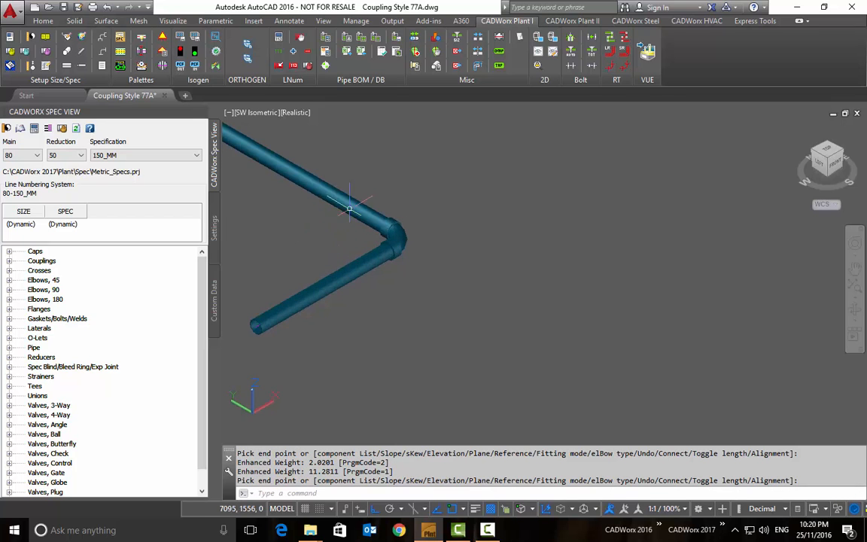
mouse_move(460, 254)
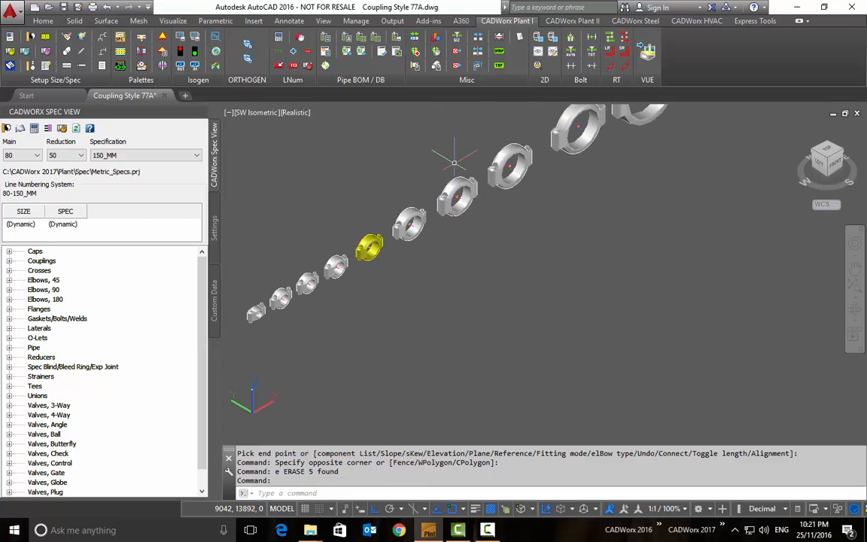
mouse_move(520, 37)
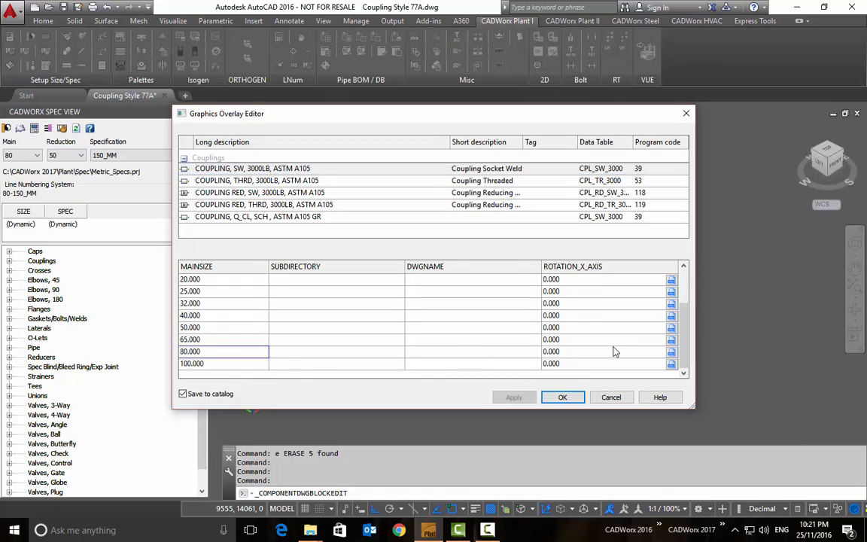
- Assign an existing block as the 80.000 coupling size's graphic via Select Block
click(671, 350)
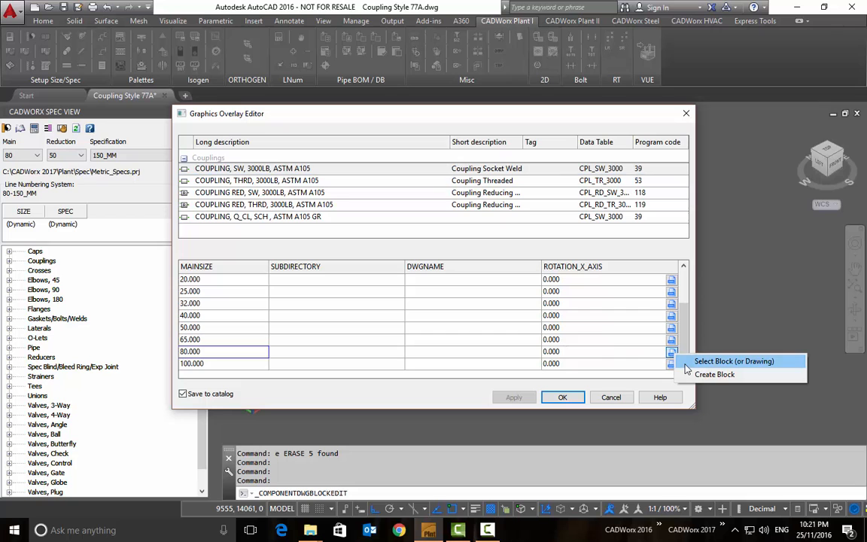
click(733, 361)
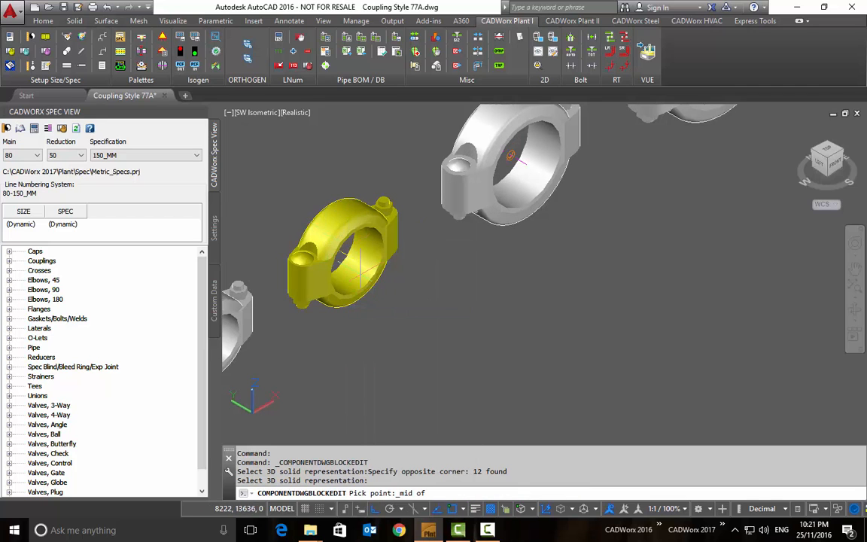
- Pick the clamp's centre and direction, then save it as 'Coupling Style 77A - 80mm.dwg'
click(354, 249)
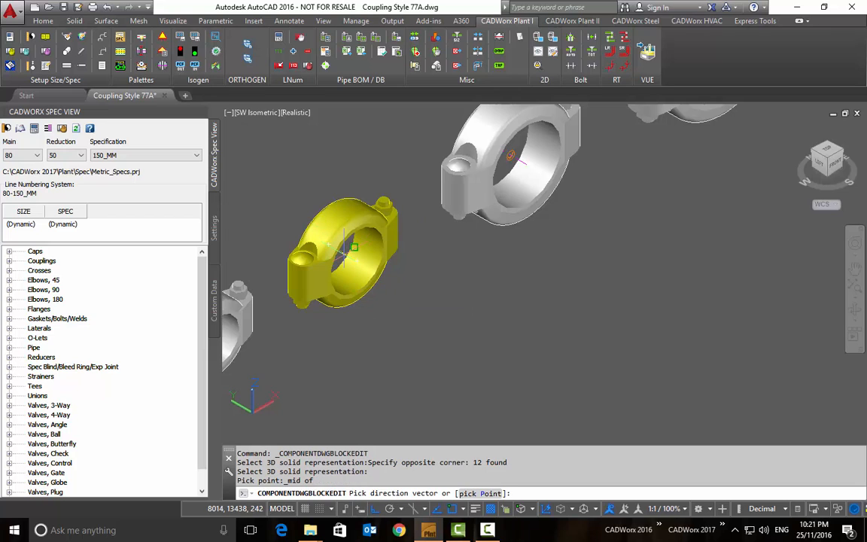
mouse_move(357, 261)
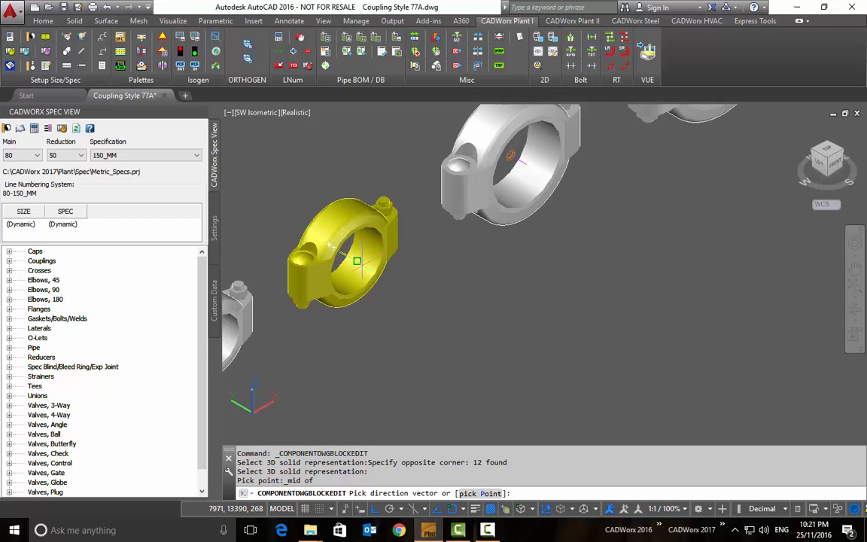
click(358, 261)
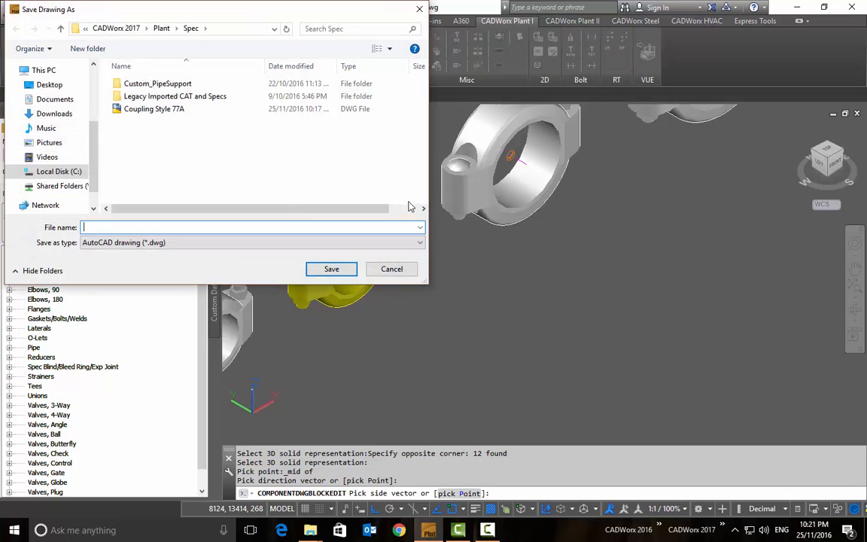
click(153, 109)
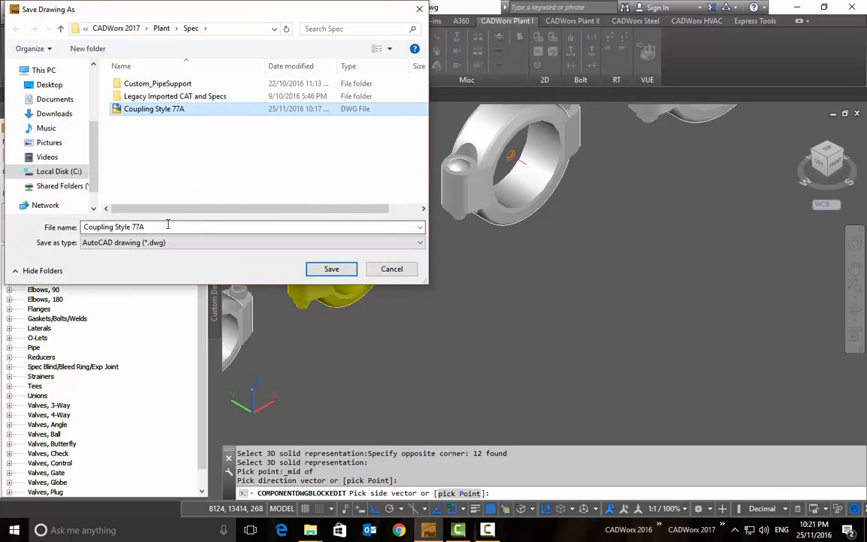
text(-)
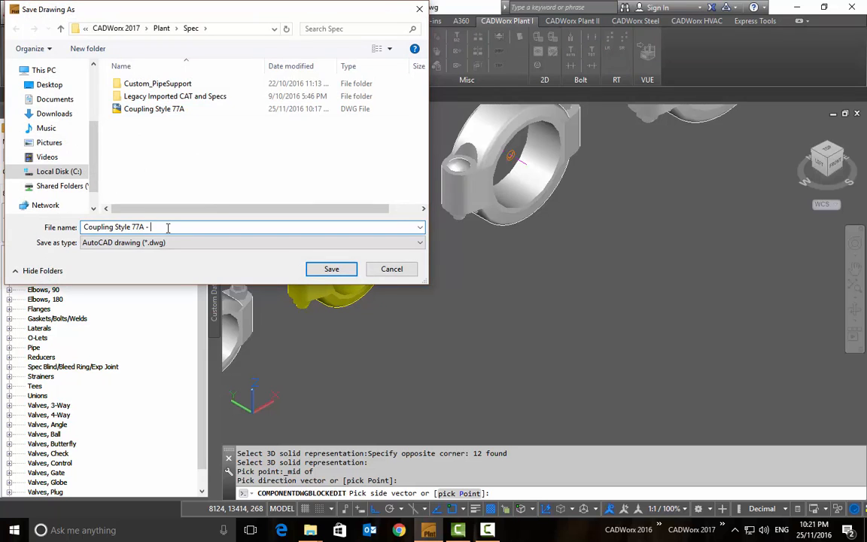
click(332, 269)
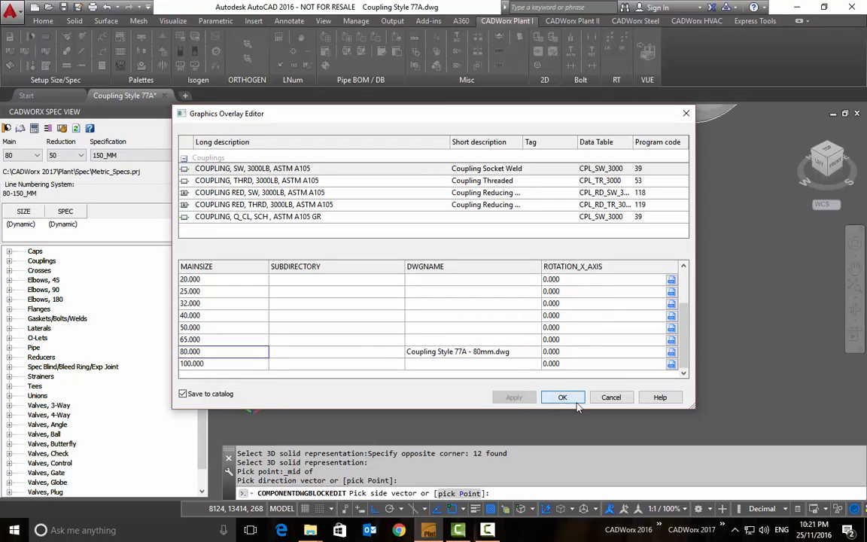
- Confirm the 80 mm overlay assignment and start a drawing name for the 100 row
click(563, 396)
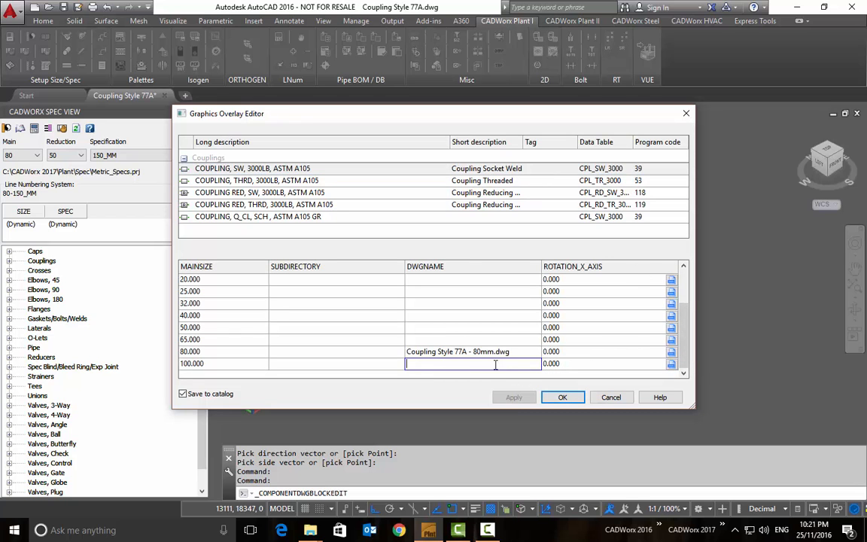
click(562, 397)
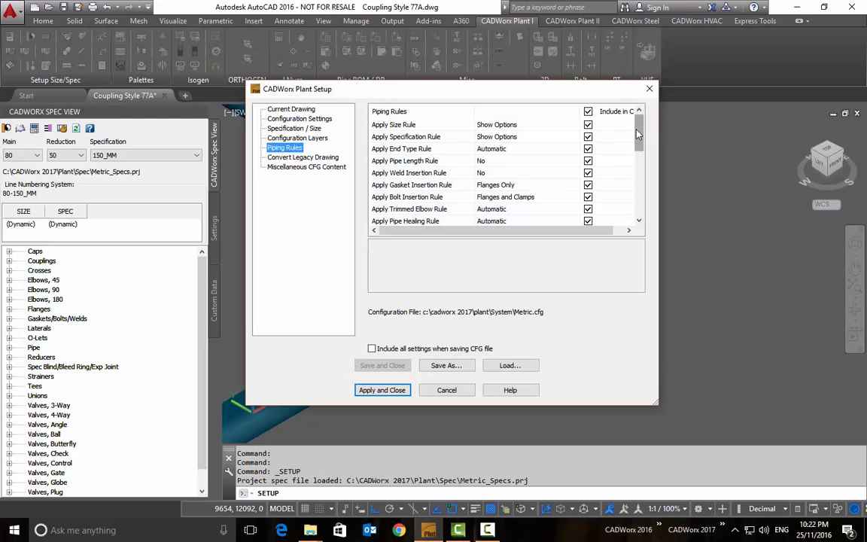
- Scroll the piping rules down to Graphics Overlay, set to Overlay in Enhanced Mode
scroll(down, 3)
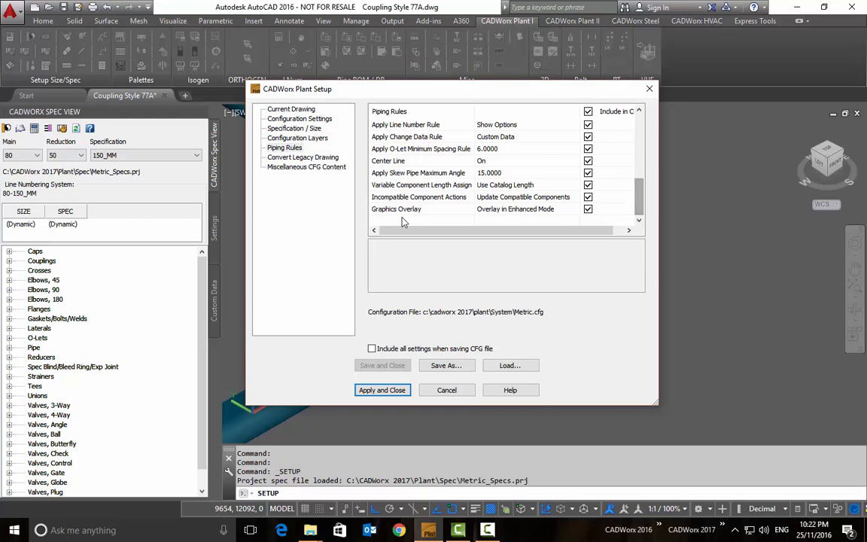